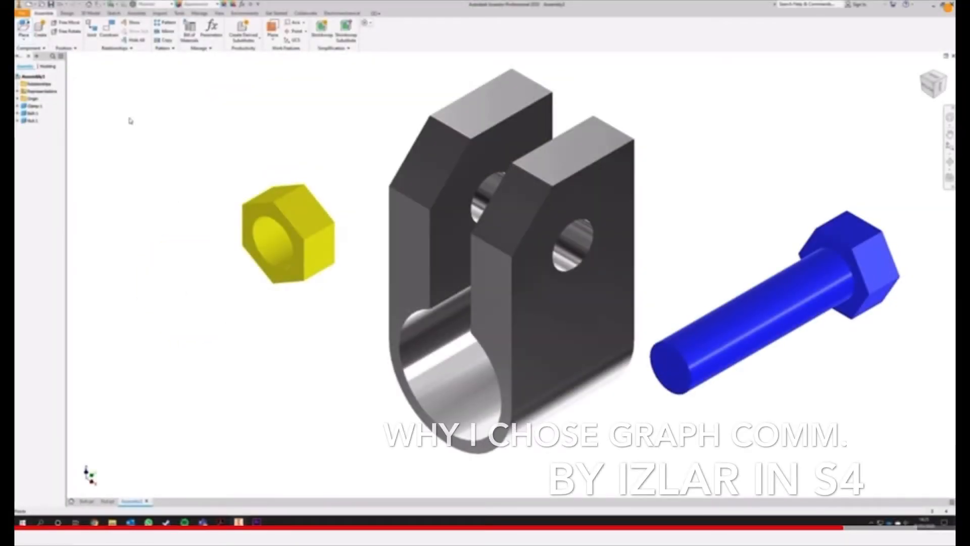
- Mate the bolt head flush against the clevis bracket's outer face at the hole
{"action": "left_click", "coordinate": [105, 26]}
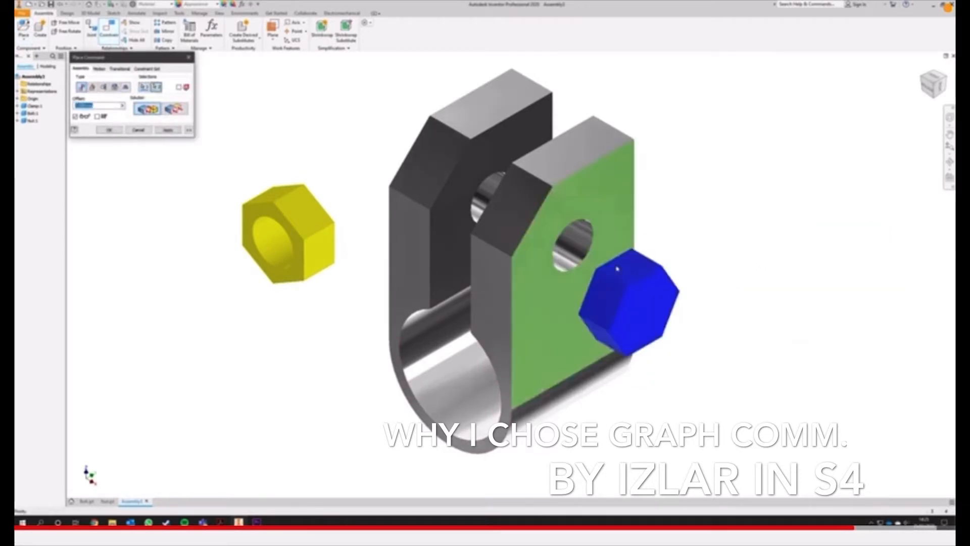
{"action": "left_click", "coordinate": [110, 130]}
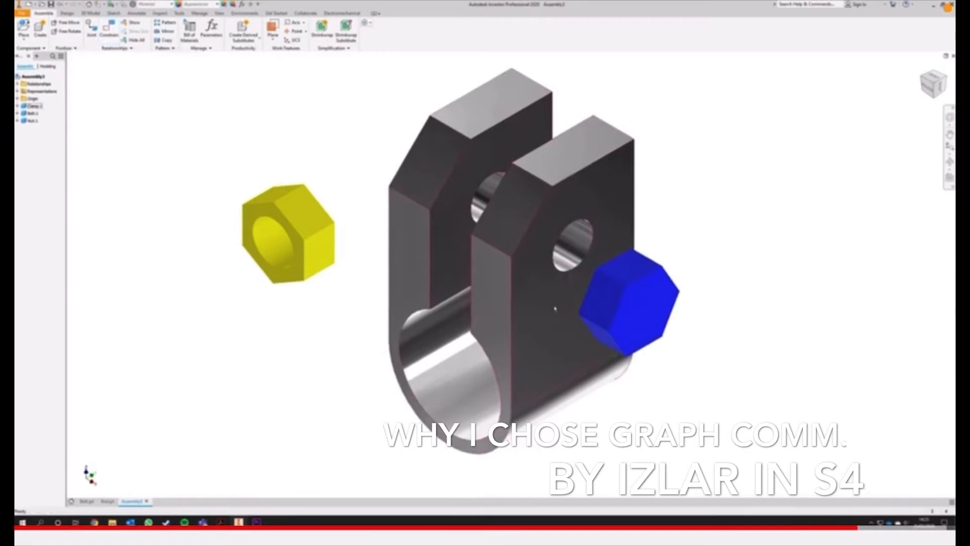